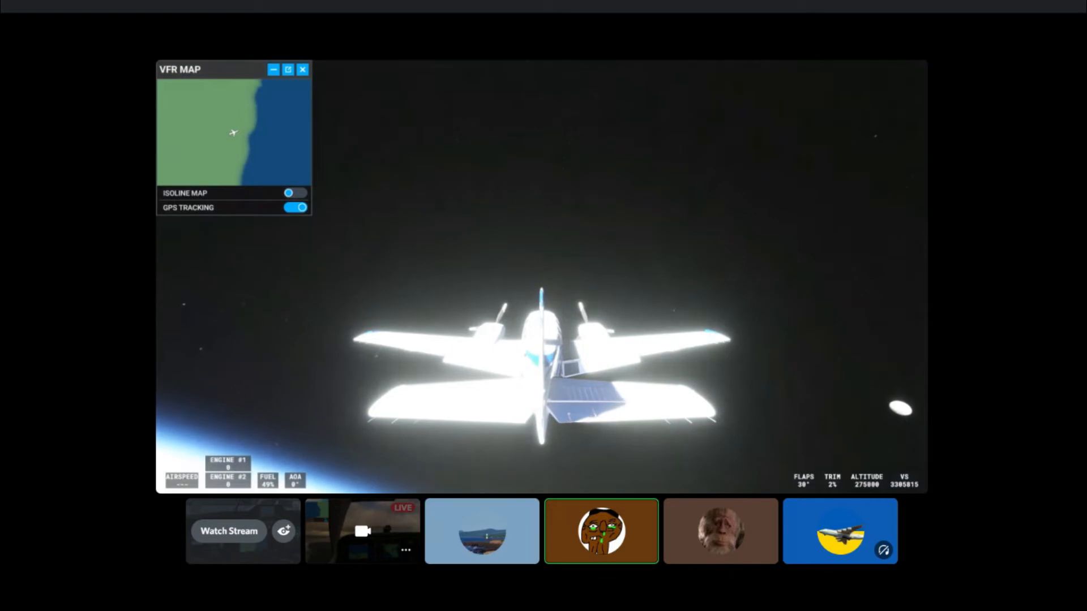
mouse_move(11, 209)
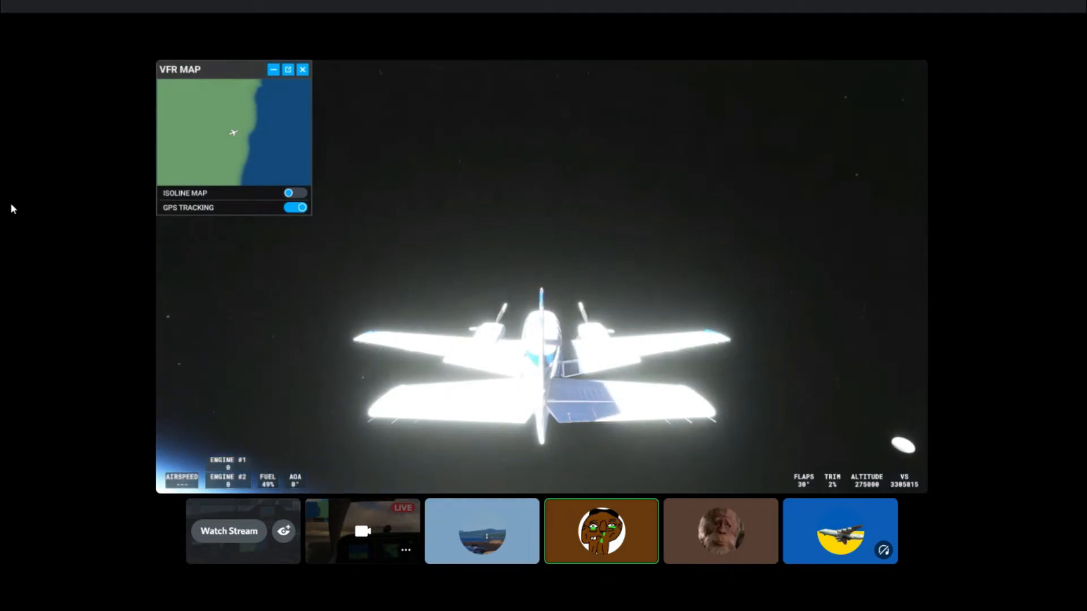